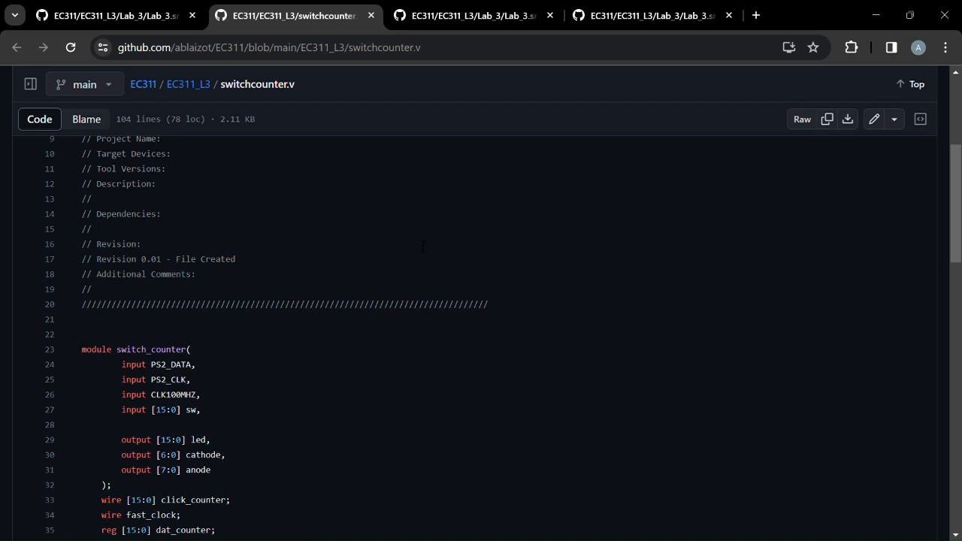
# Scroll up and down through the currently open source file to review it.
pyautogui.scroll(3)
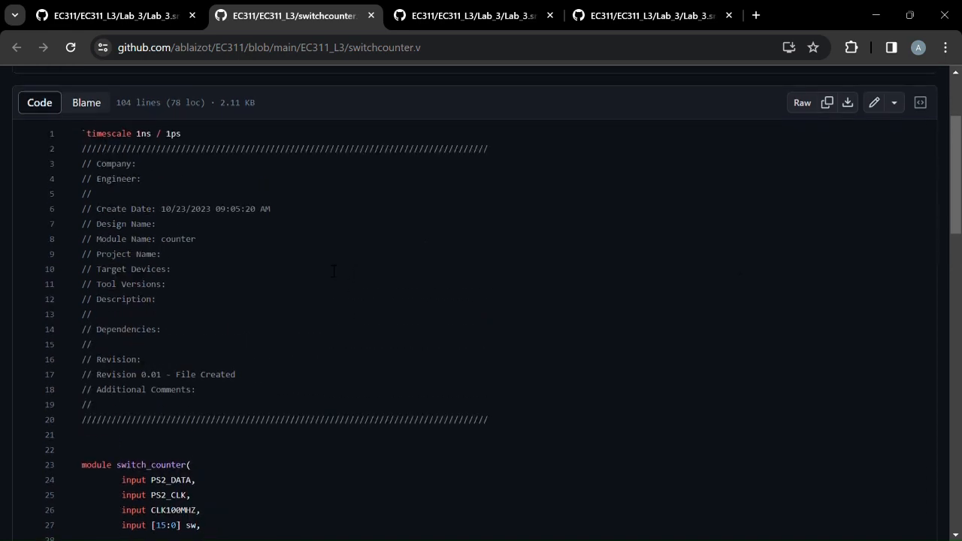
pyautogui.scroll(-3)
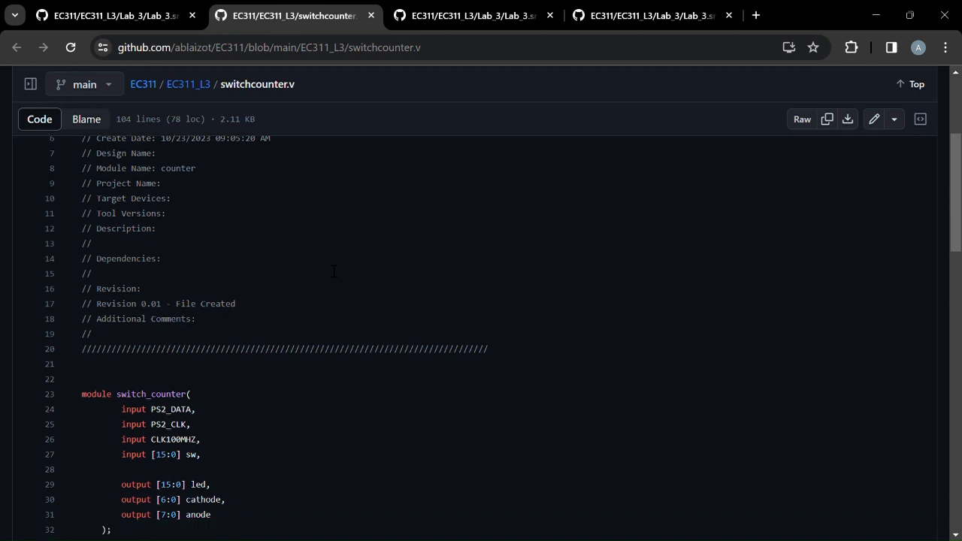
pyautogui.scroll(-3)
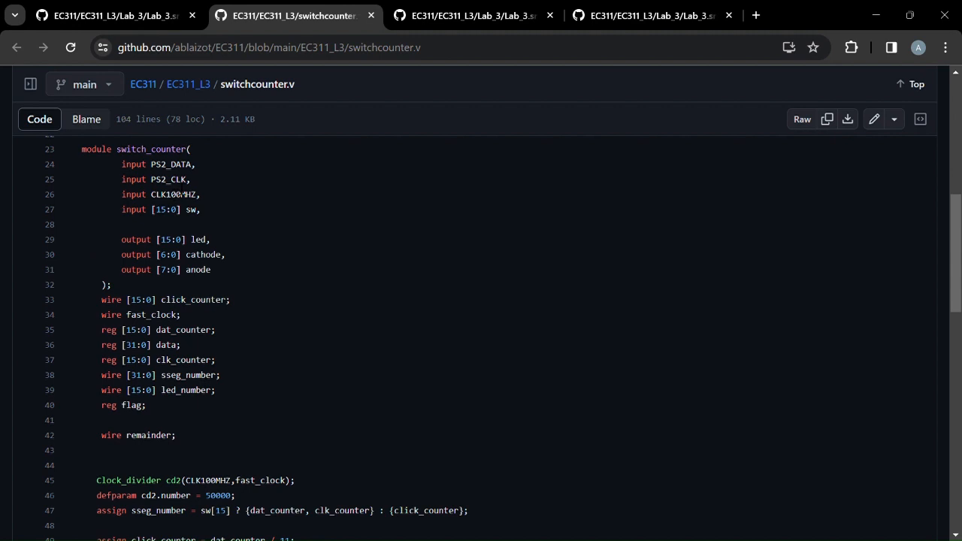
pyautogui.scroll(-3)
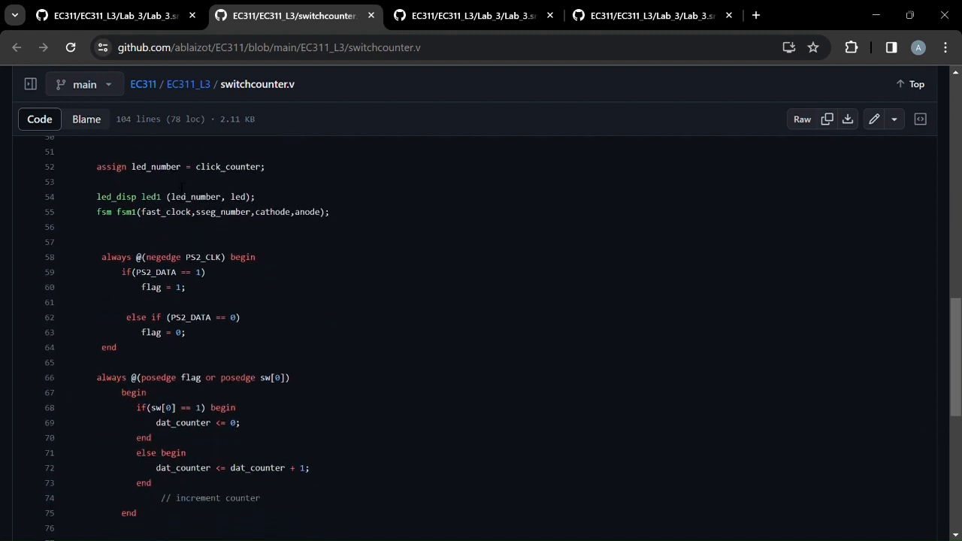
pyautogui.scroll(-3)
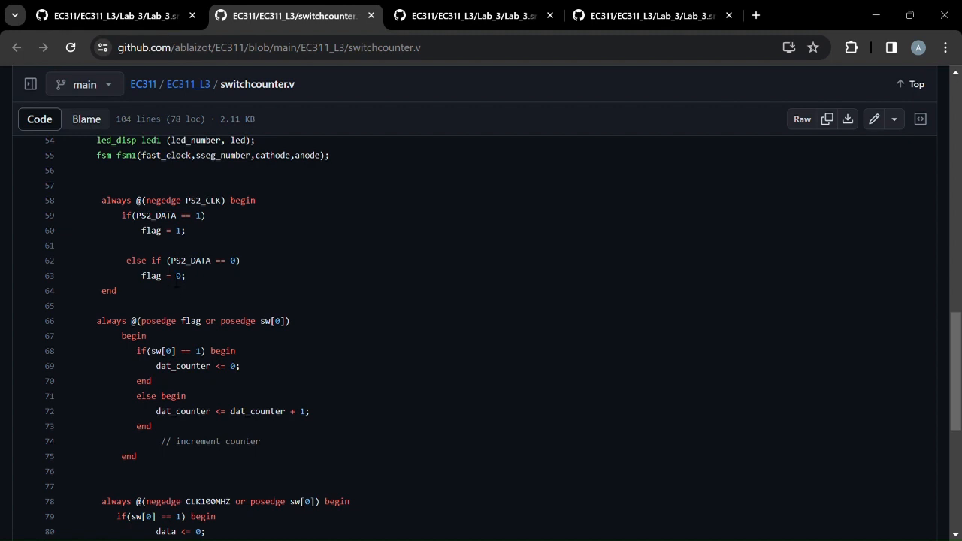
pyautogui.scroll(-3)
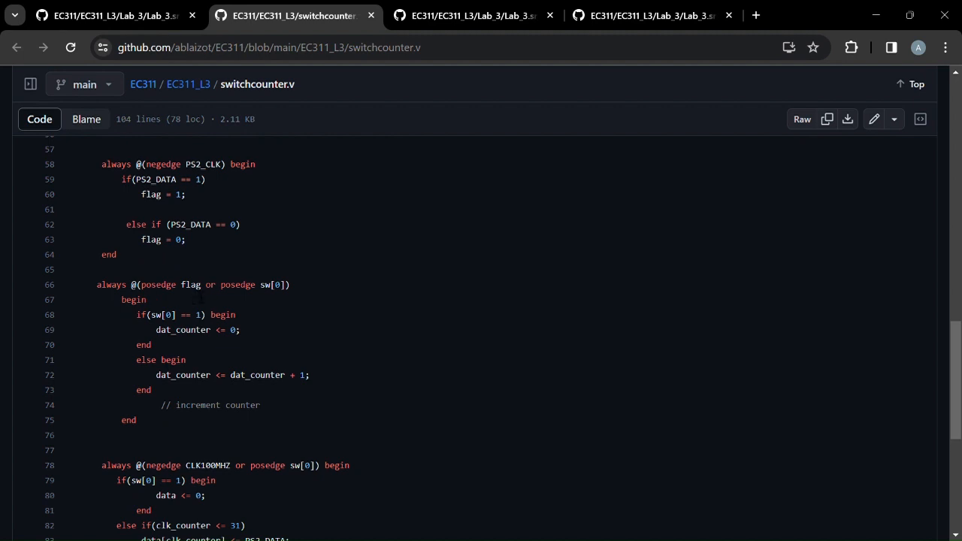
pyautogui.scroll(-3)
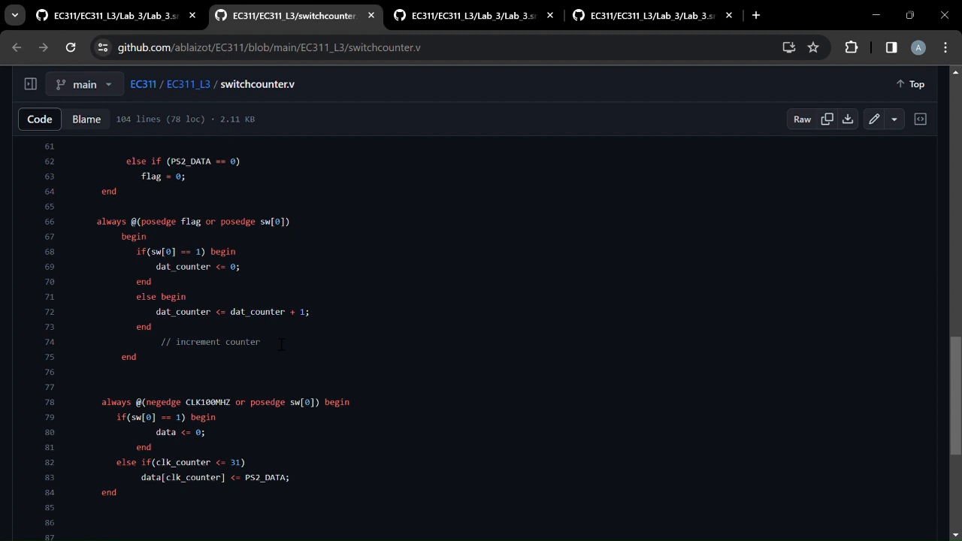
pyautogui.scroll(3)
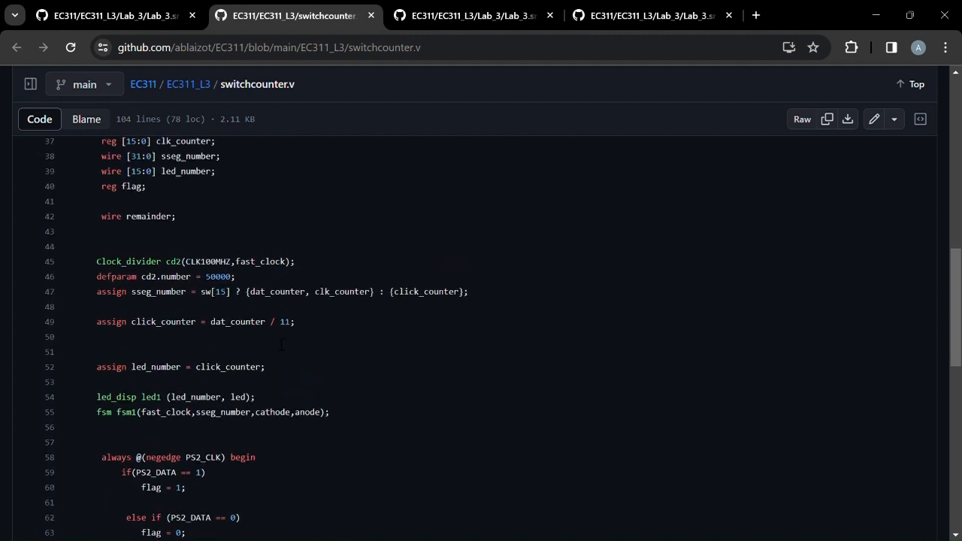
pyautogui.moveTo(150, 336)
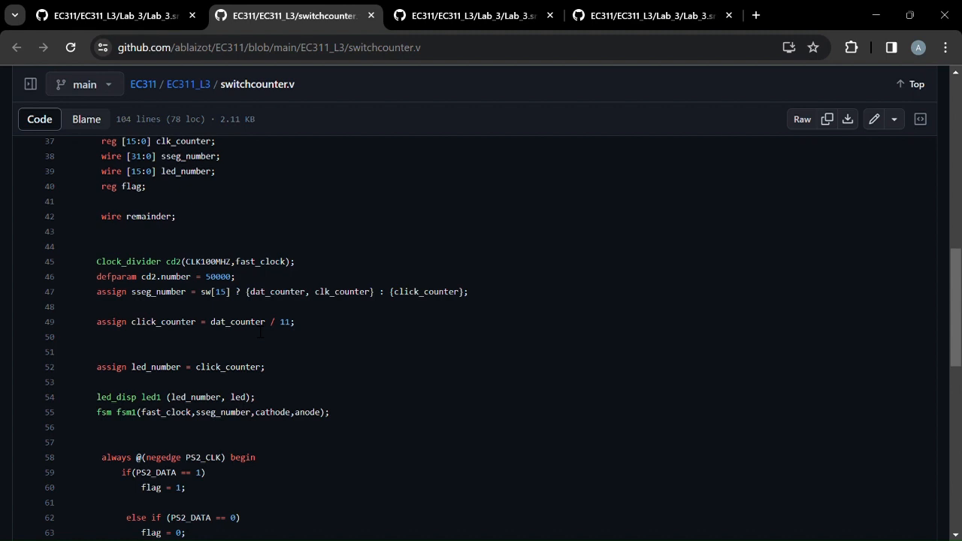
pyautogui.moveTo(189, 332)
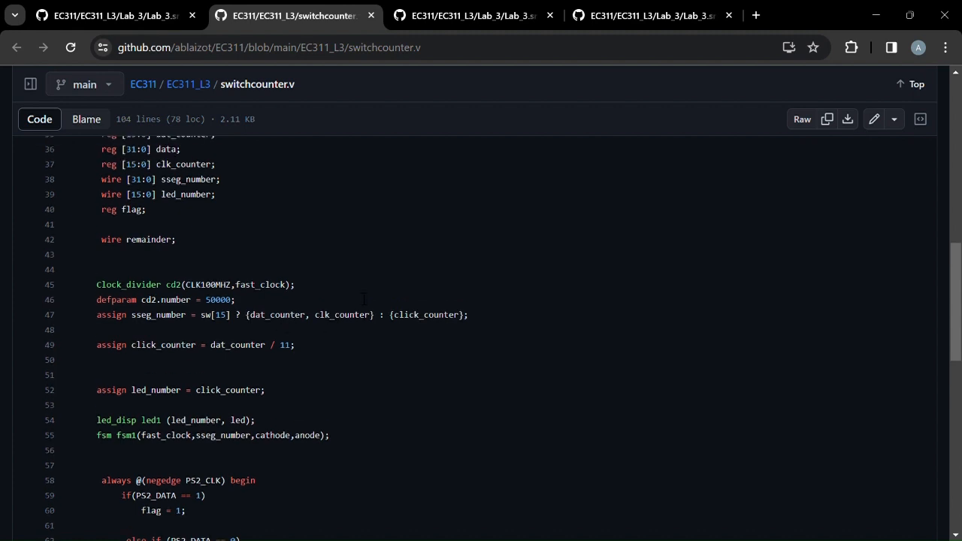
pyautogui.scroll(-3)
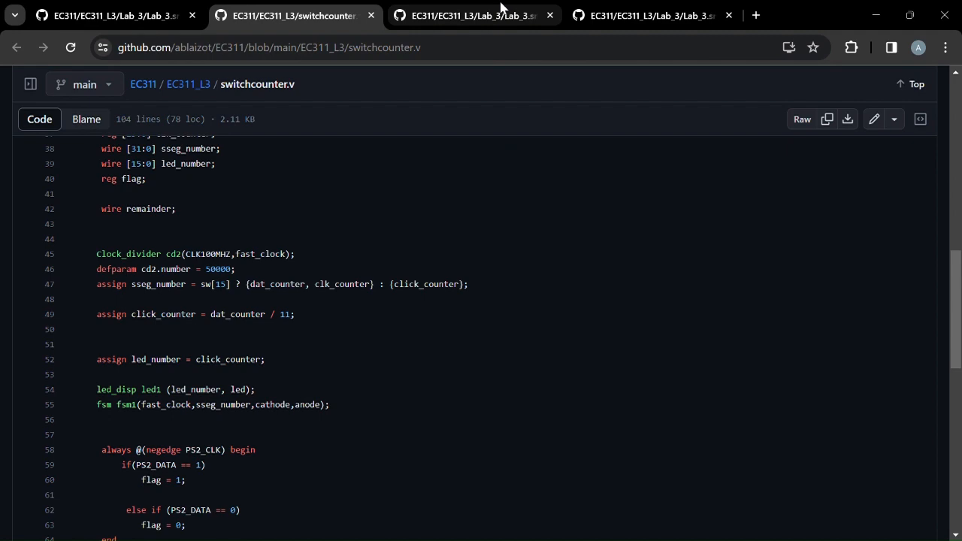
# Switch to fsm.v and scroll down to its state register and case statement.
pyautogui.click(473, 15)
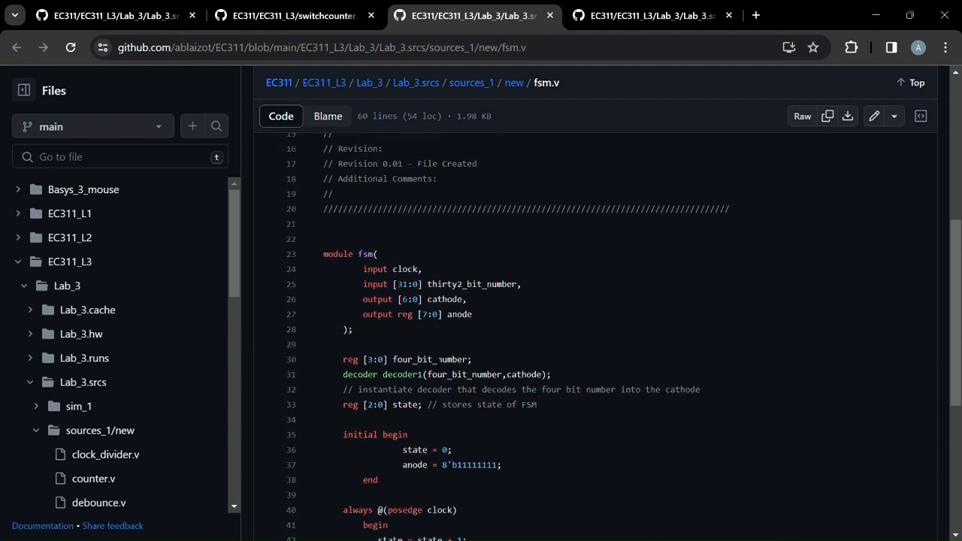
pyautogui.scroll(-3)
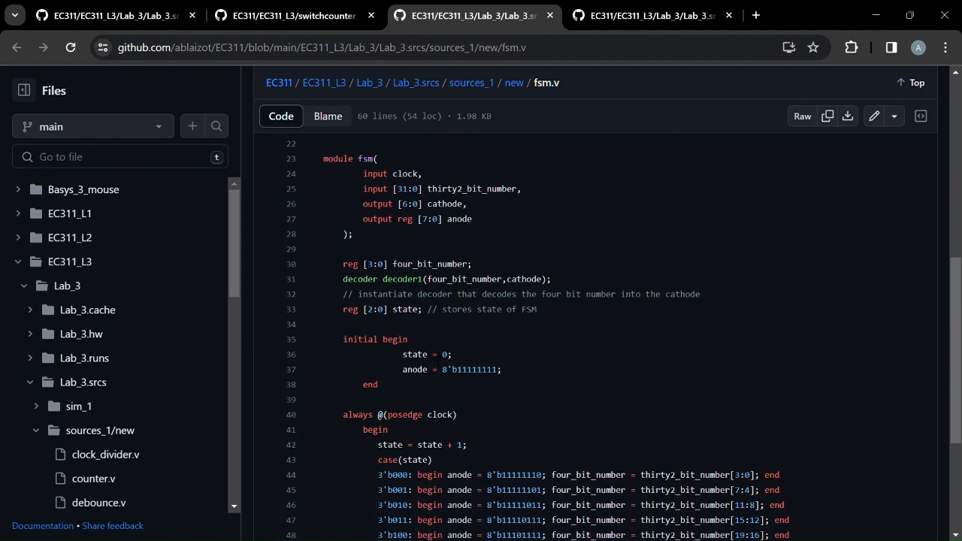
pyautogui.scroll(-3)
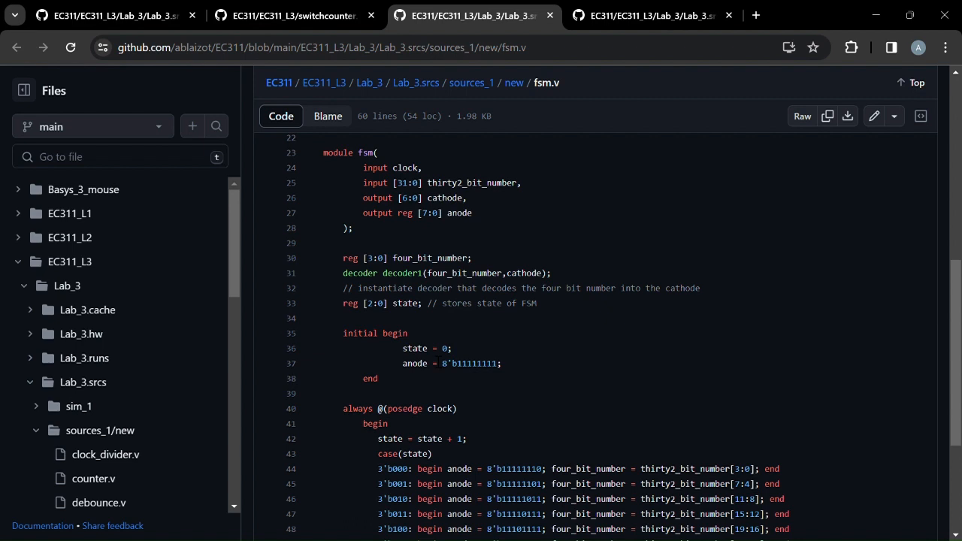
pyautogui.scroll(-3)
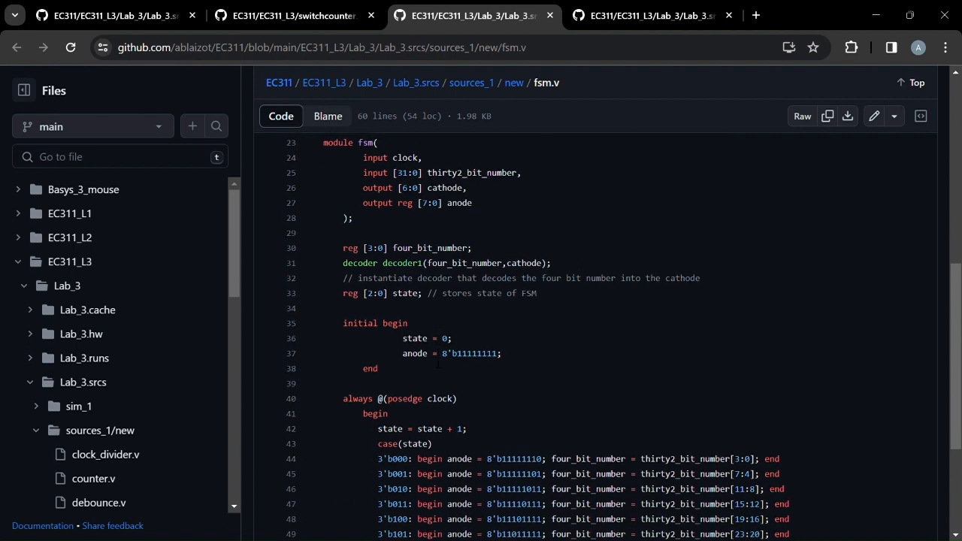
pyautogui.scroll(-3)
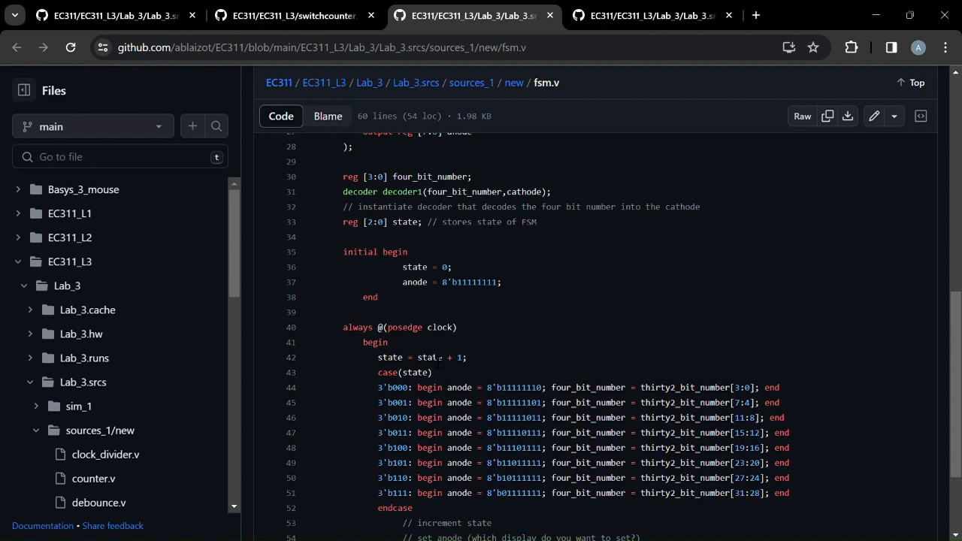
# Scroll further through the fsm.v case statement that cycles the anodes.
pyautogui.scroll(-3)
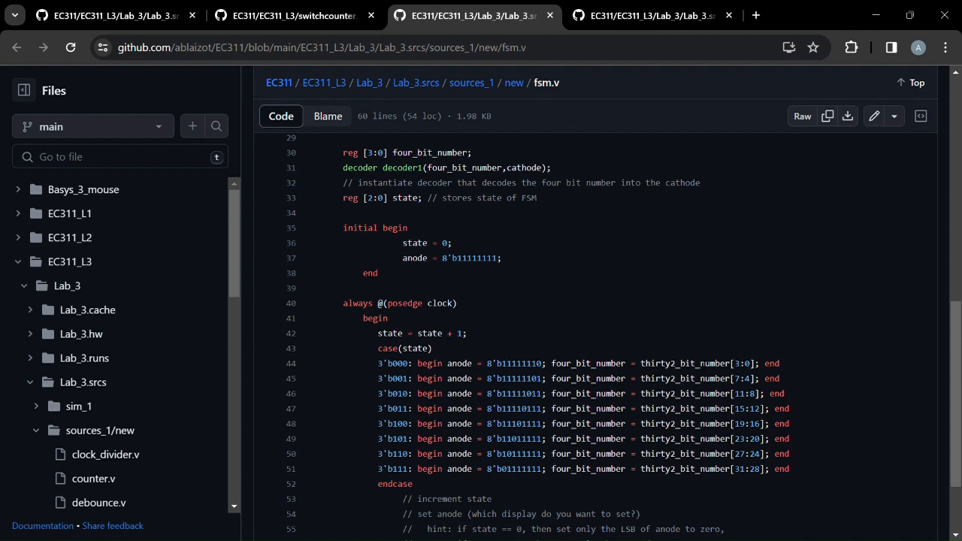
pyautogui.scroll(-3)
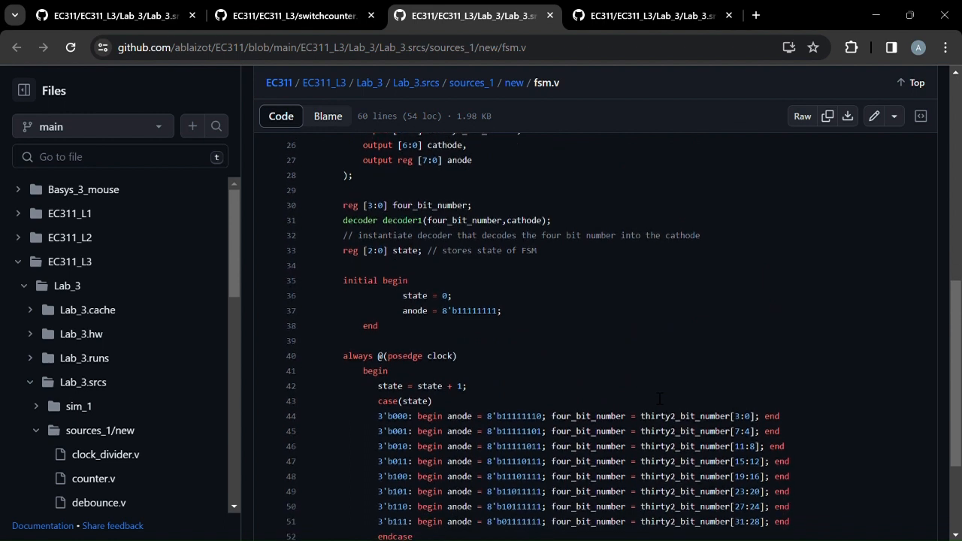
pyautogui.scroll(-3)
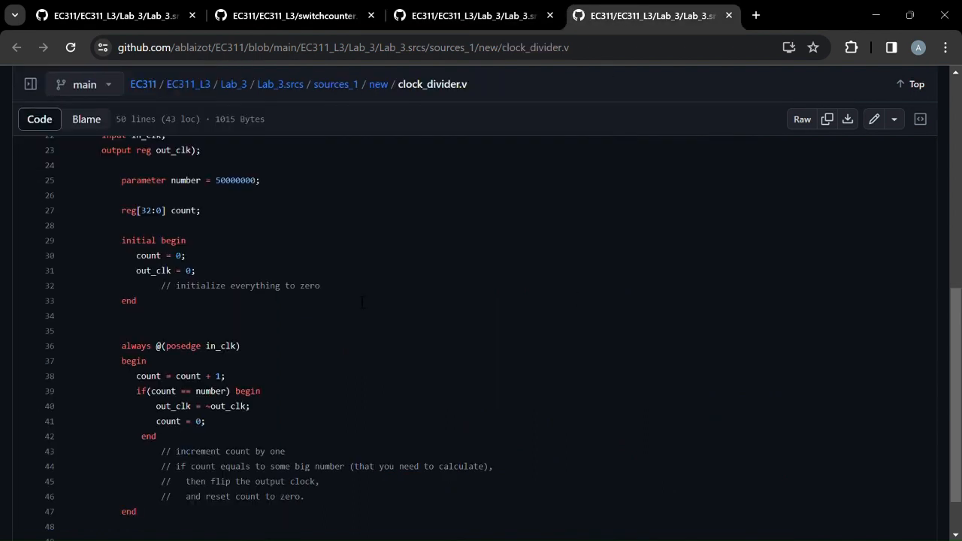
pyautogui.scroll(3)
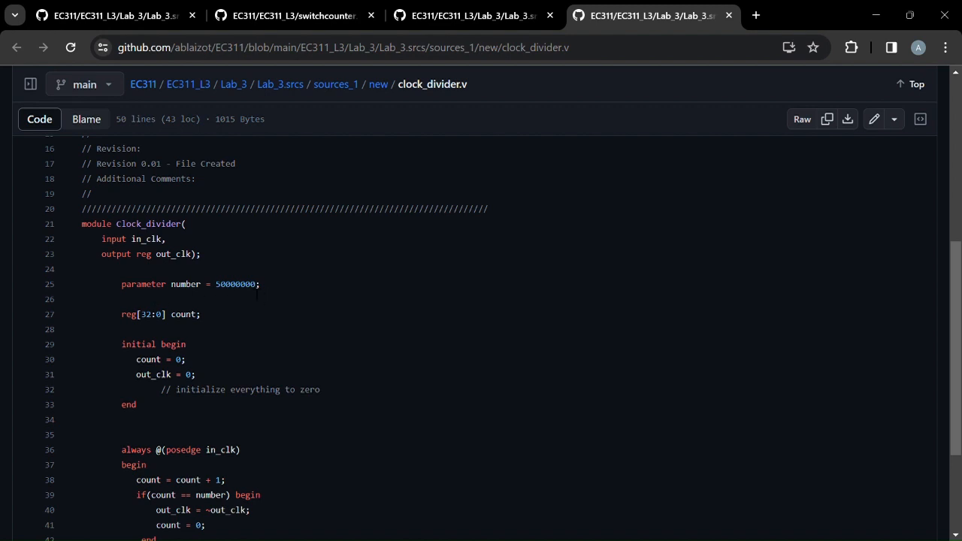
pyautogui.scroll(-3)
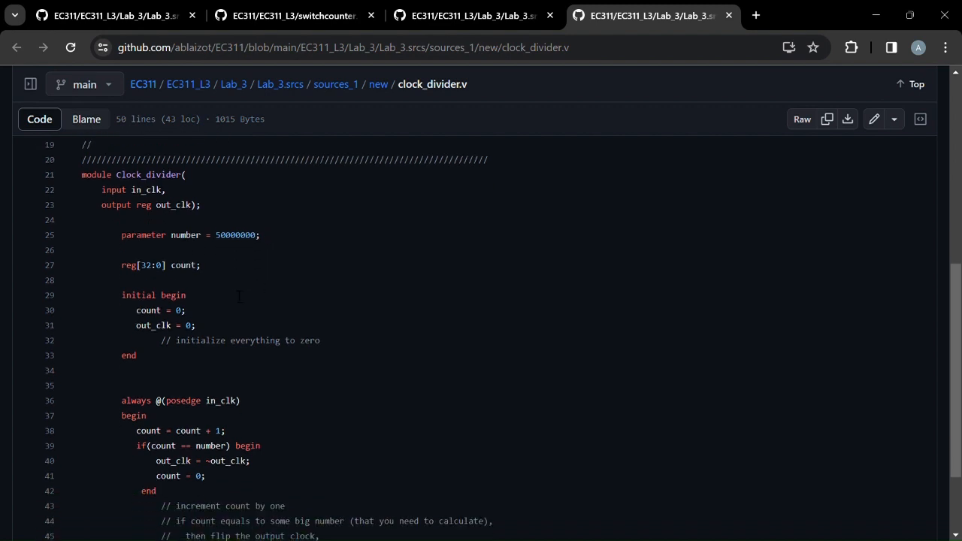
pyautogui.scroll(-3)
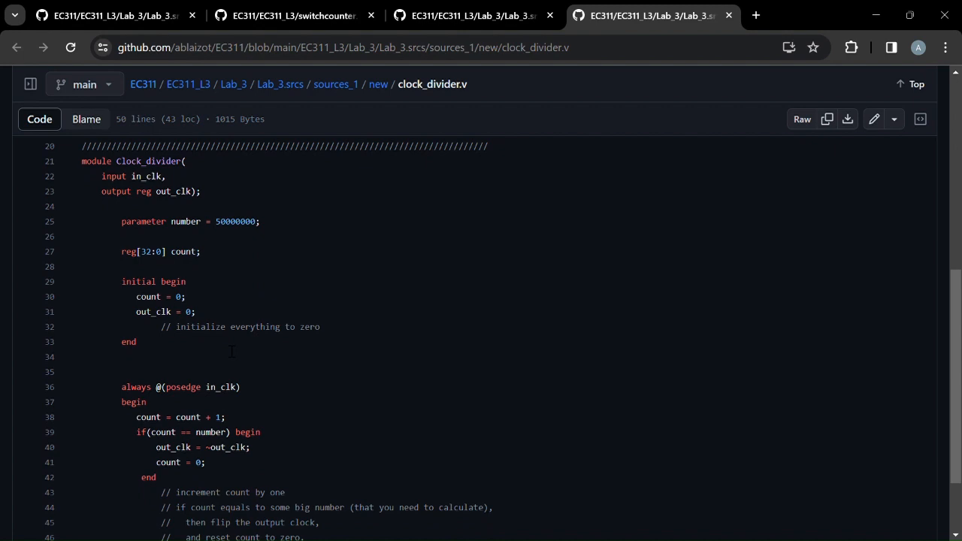
pyautogui.scroll(-3)
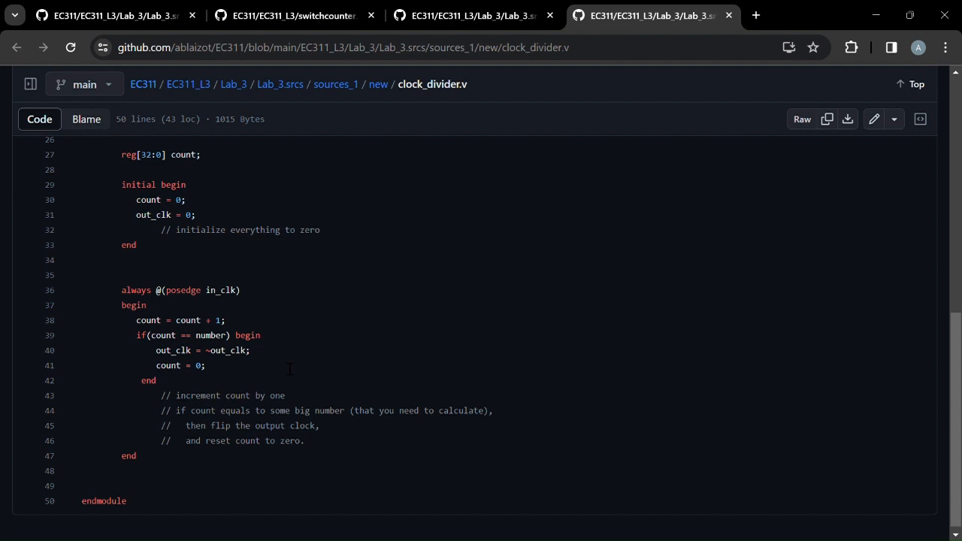
pyautogui.moveTo(776, 104)
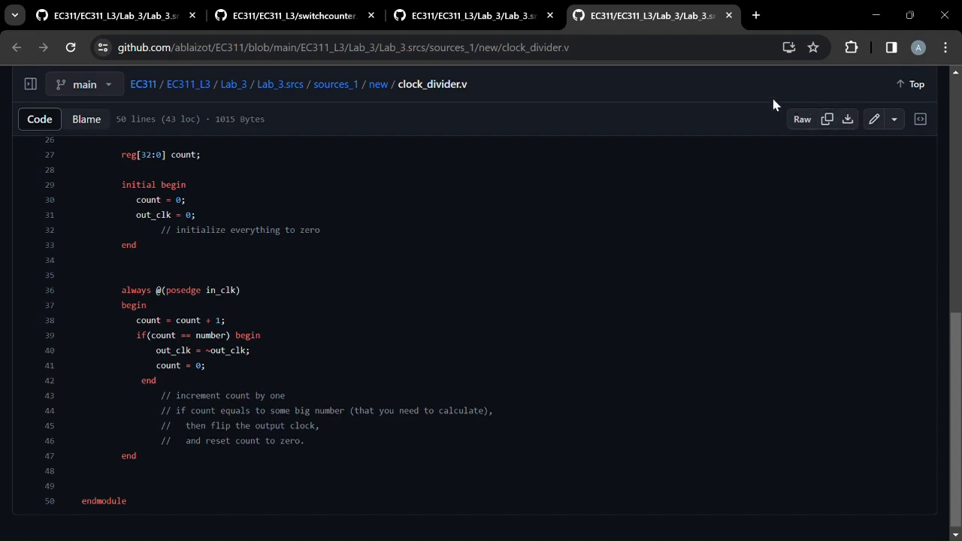